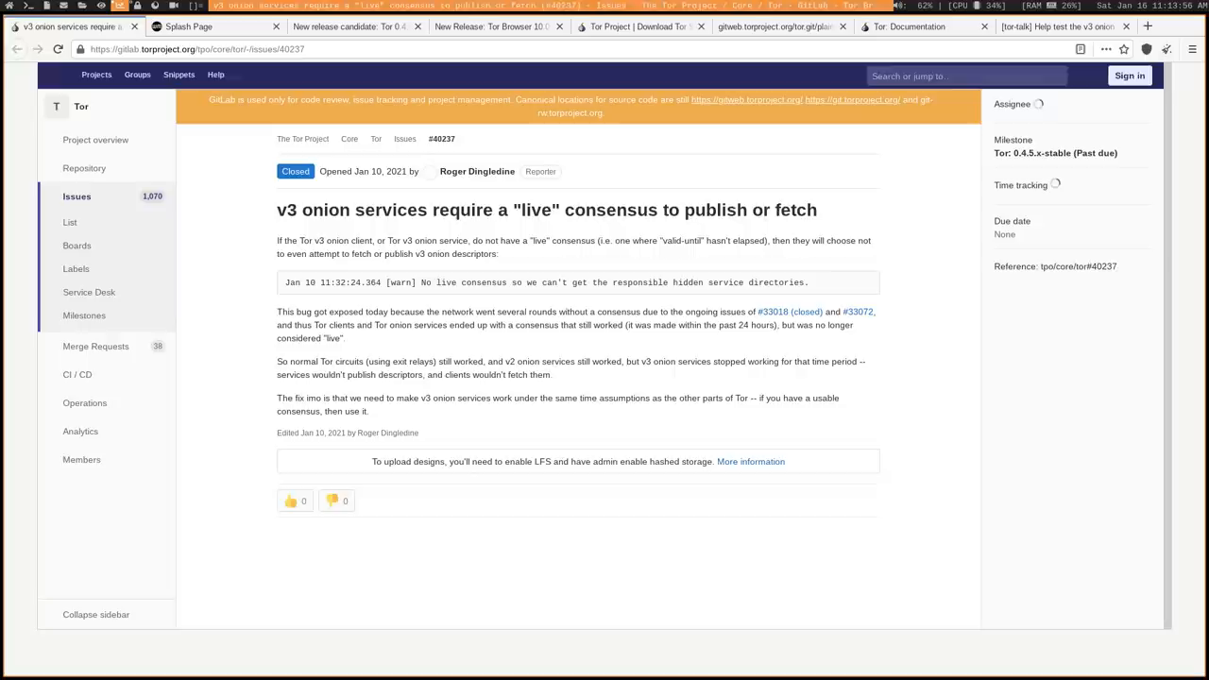
pyautogui.moveTo(463, 355)
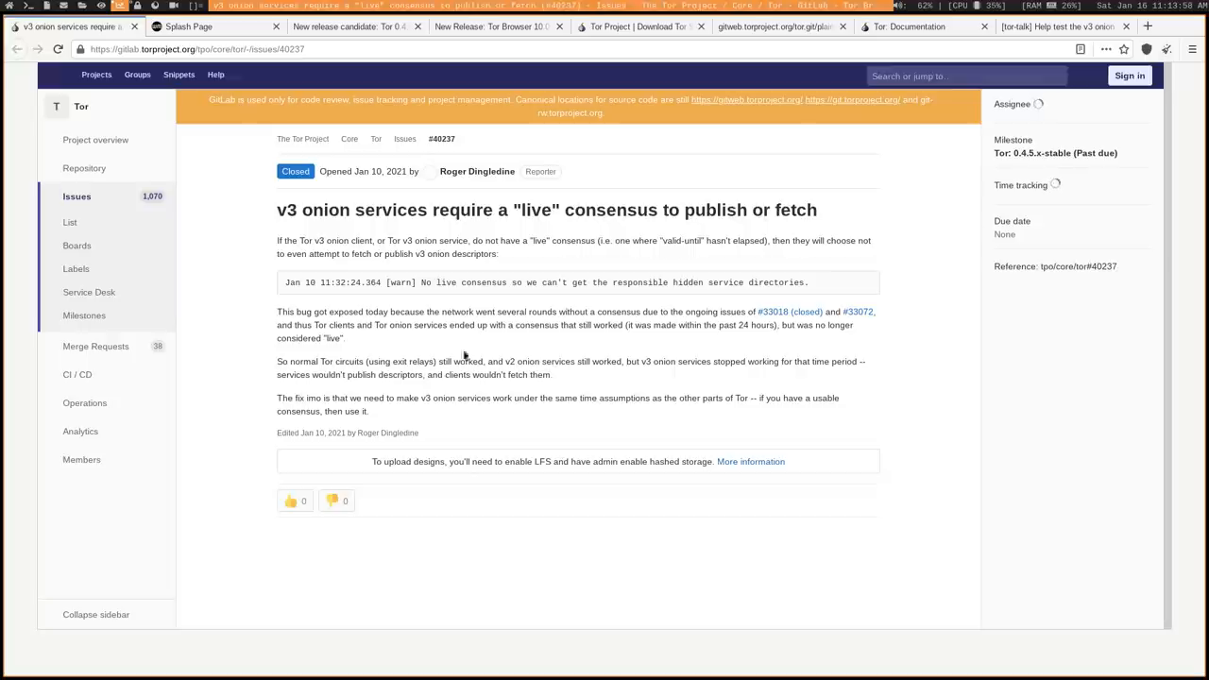
# Switch from GitLab issue #40237 to the onion mirror's 'Before you proceed' page.
pyautogui.click(217, 26)
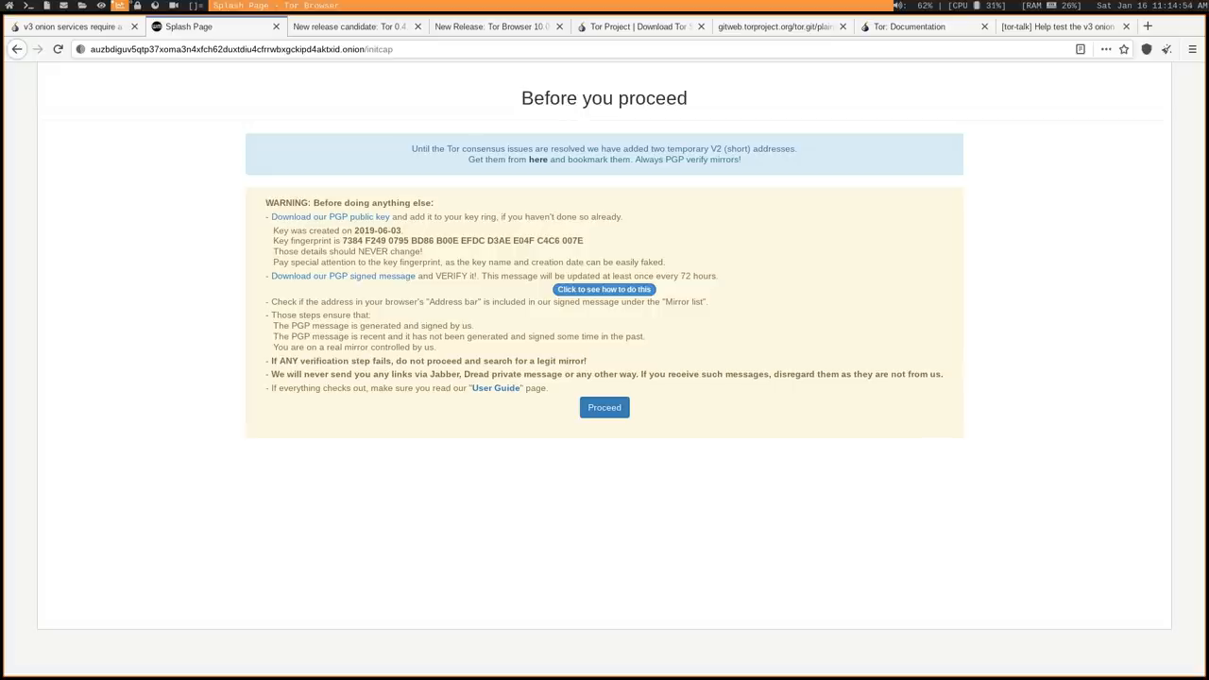
# Show the Tor Blog post announcing the Tor 0.4.5.3-rc release candidate.
pyautogui.click(349, 26)
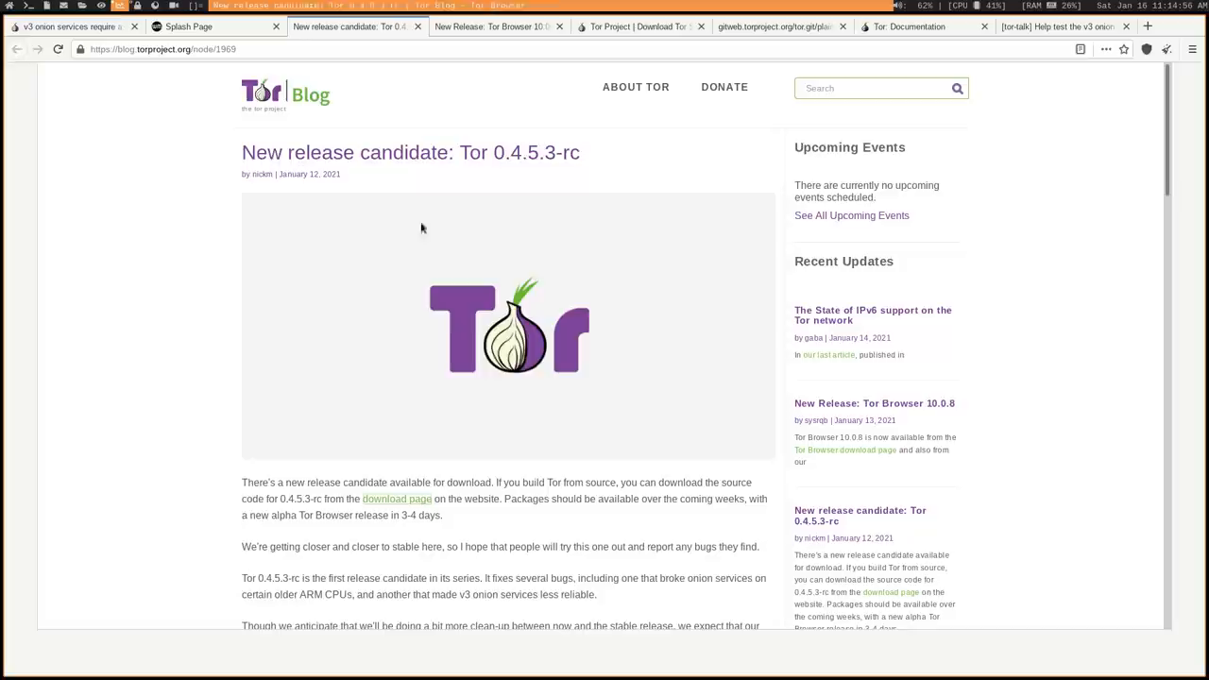
pyautogui.moveTo(565, 211)
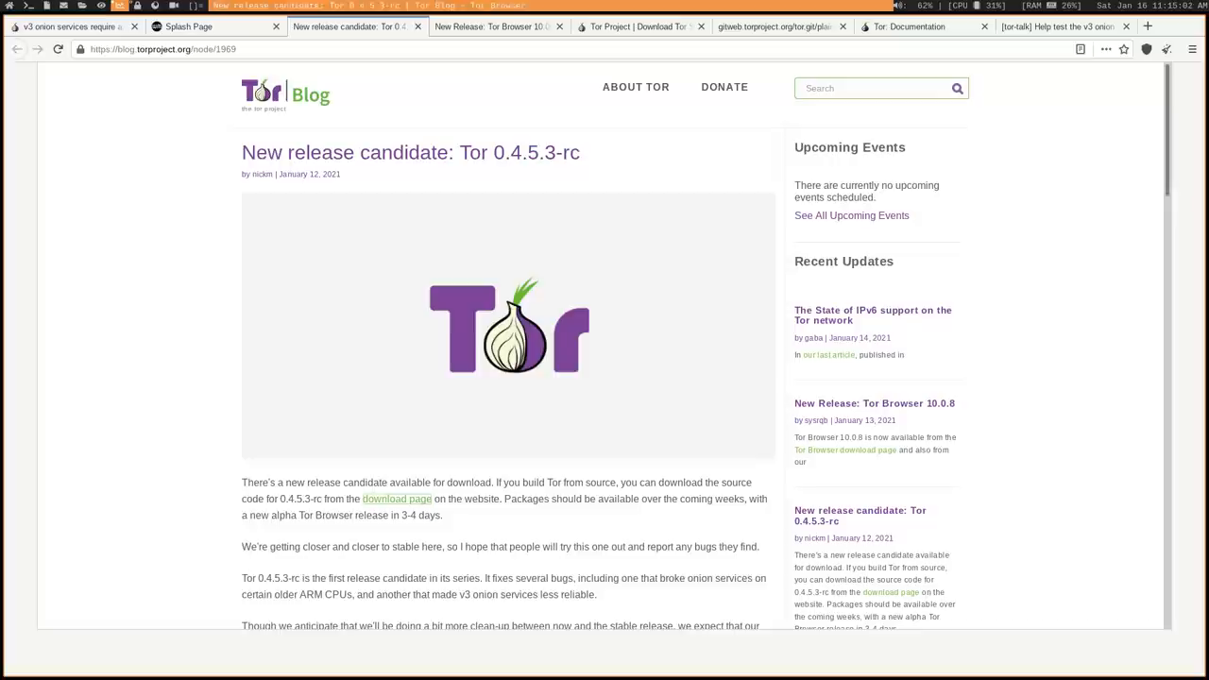
pyautogui.moveTo(610, 151)
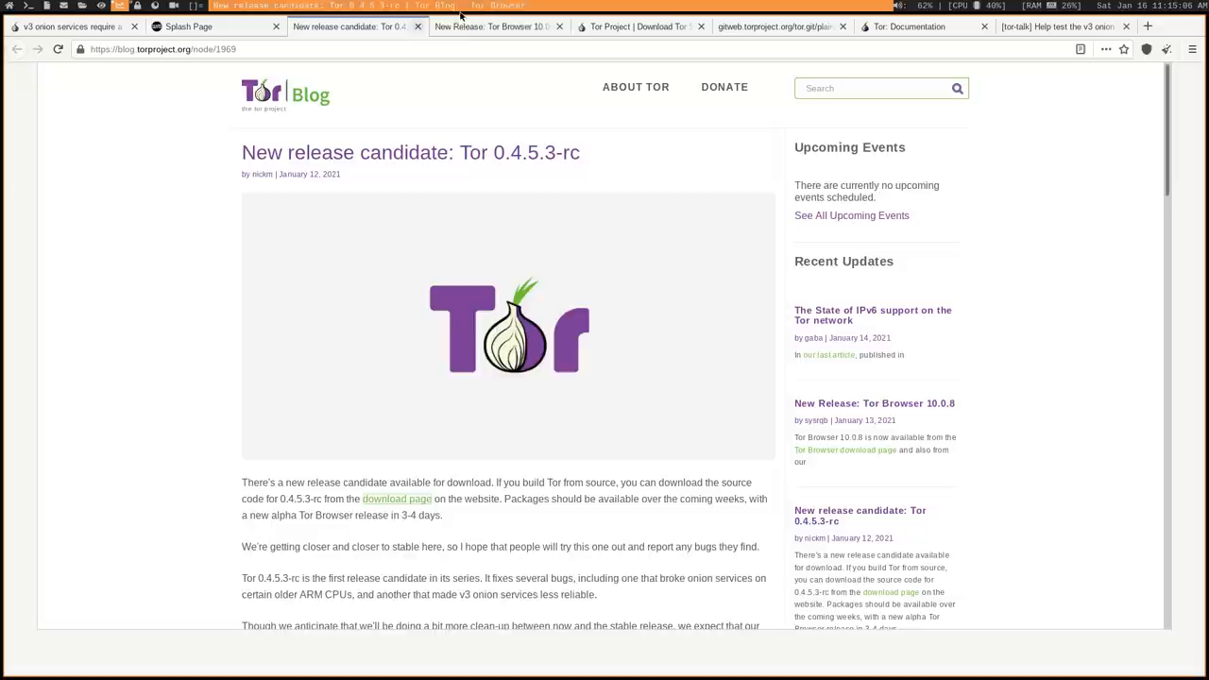
# Show the Tor Browser 10.0.8 release post and read down through its all-platforms changelog.
pyautogui.click(492, 27)
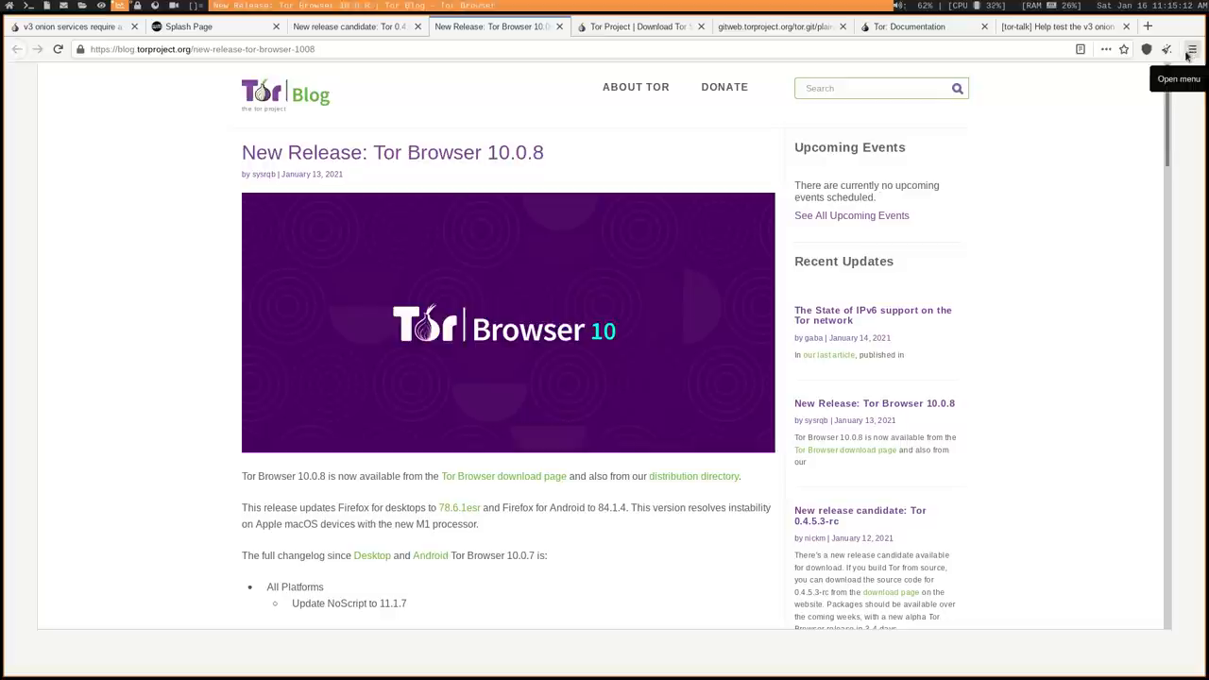
pyautogui.moveTo(959, 147)
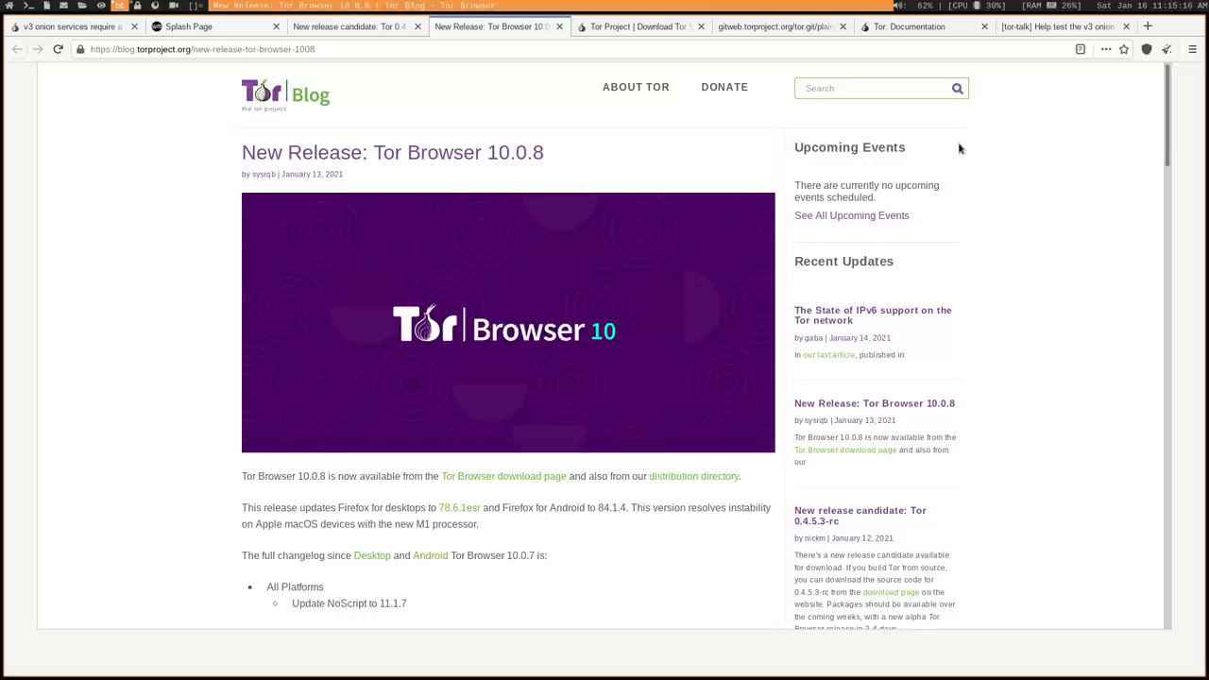
pyautogui.moveTo(976, 146)
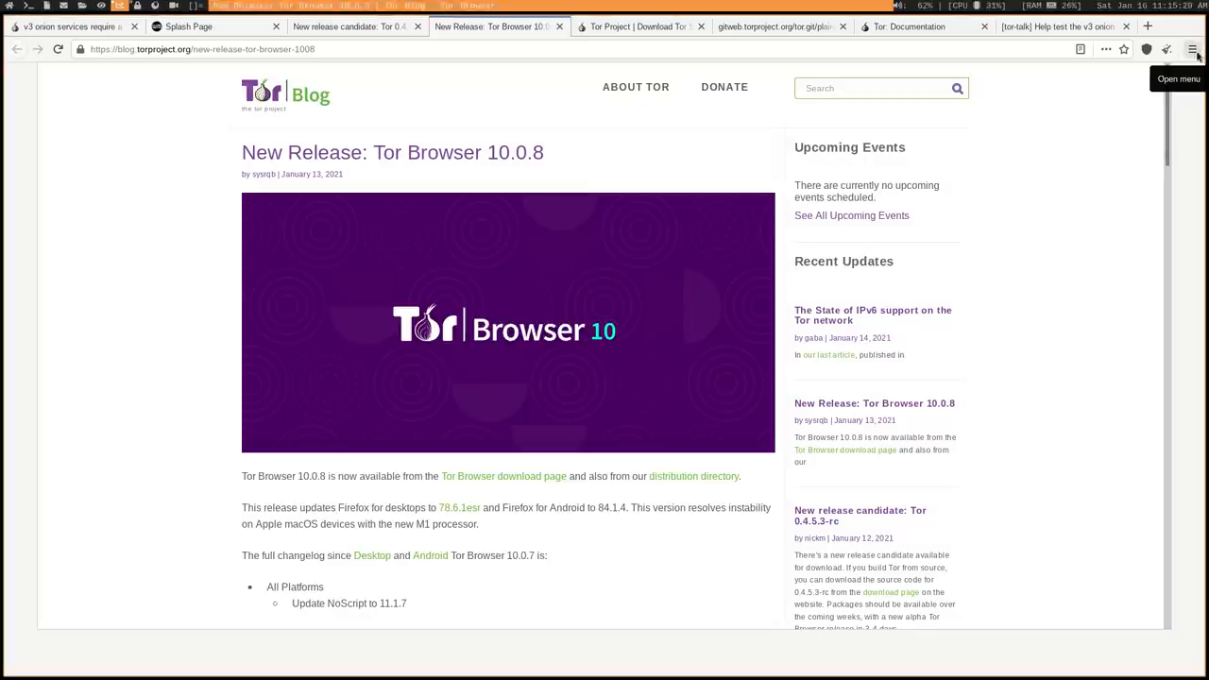
pyautogui.click(1194, 49)
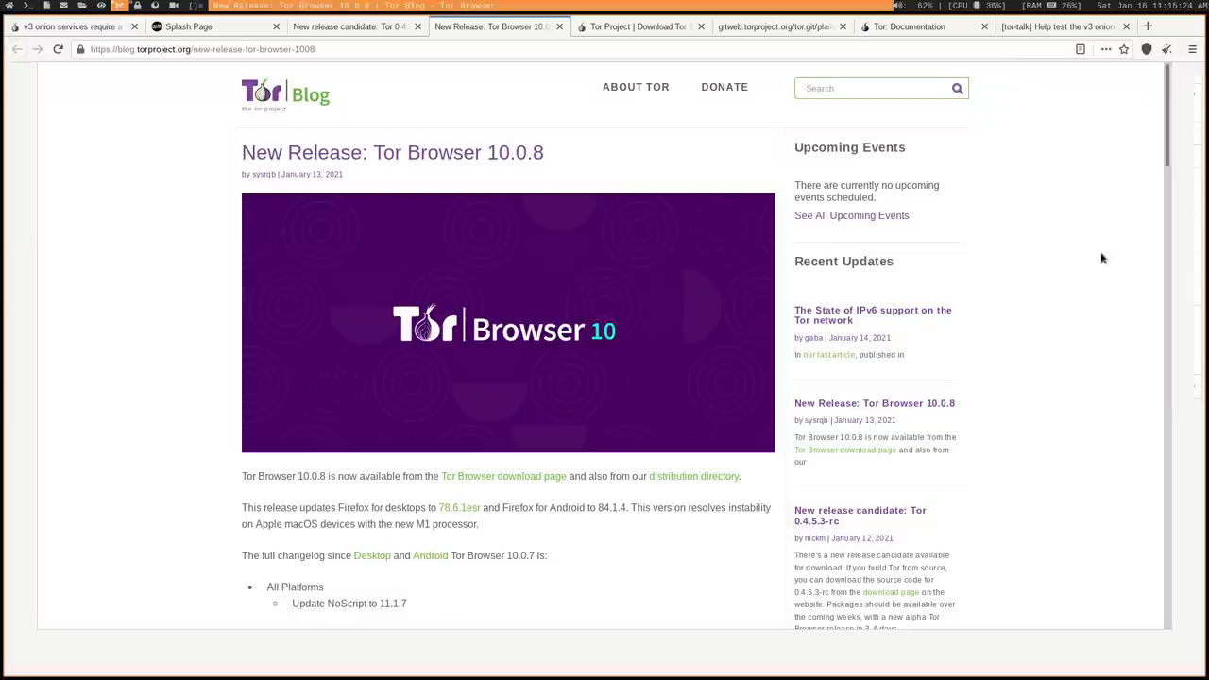
pyautogui.scroll(-3)
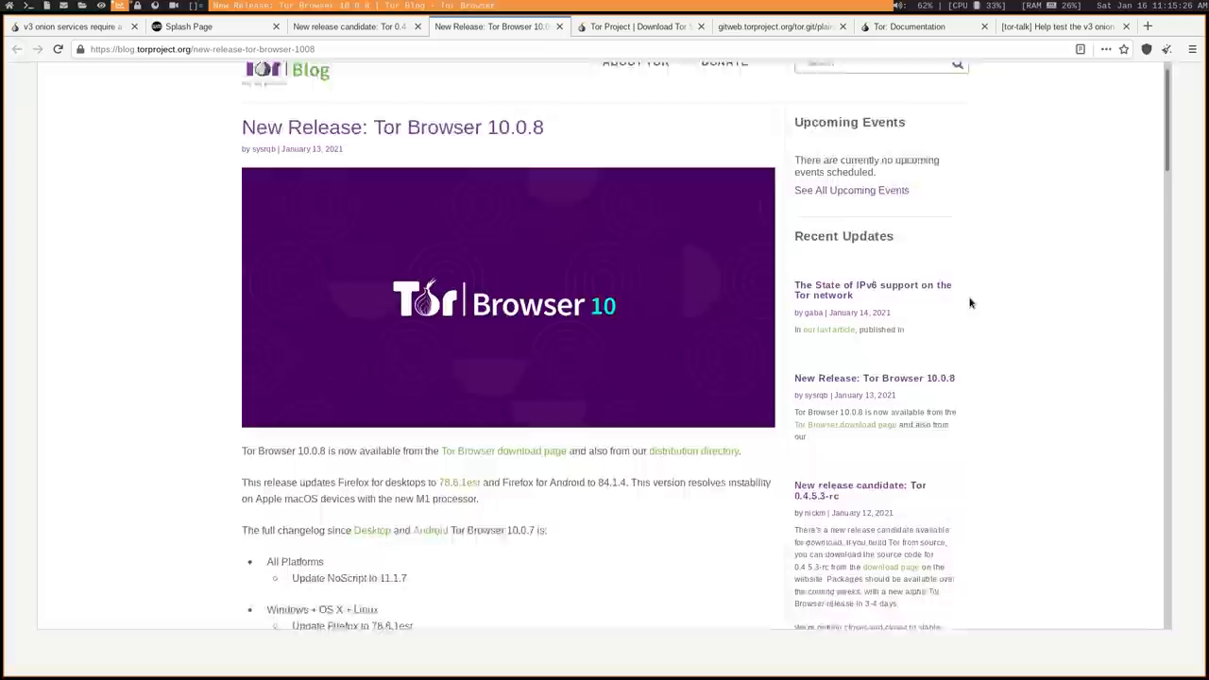
pyautogui.scroll(-3)
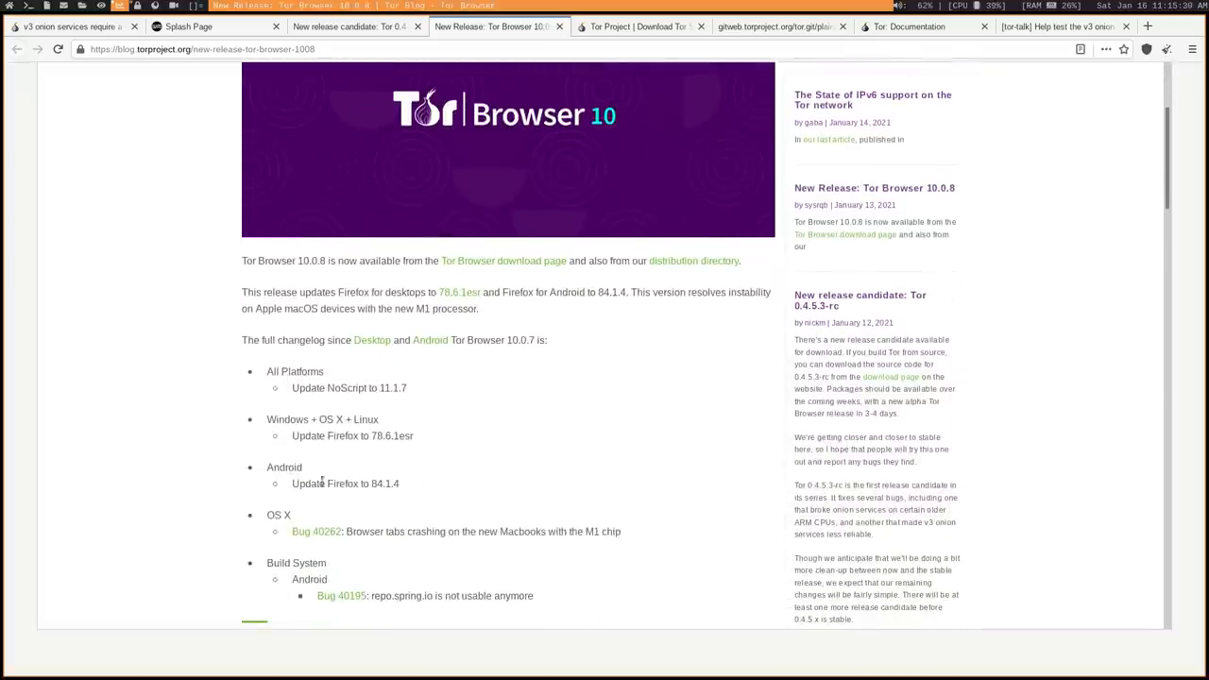
pyautogui.doubleClick(385, 484)
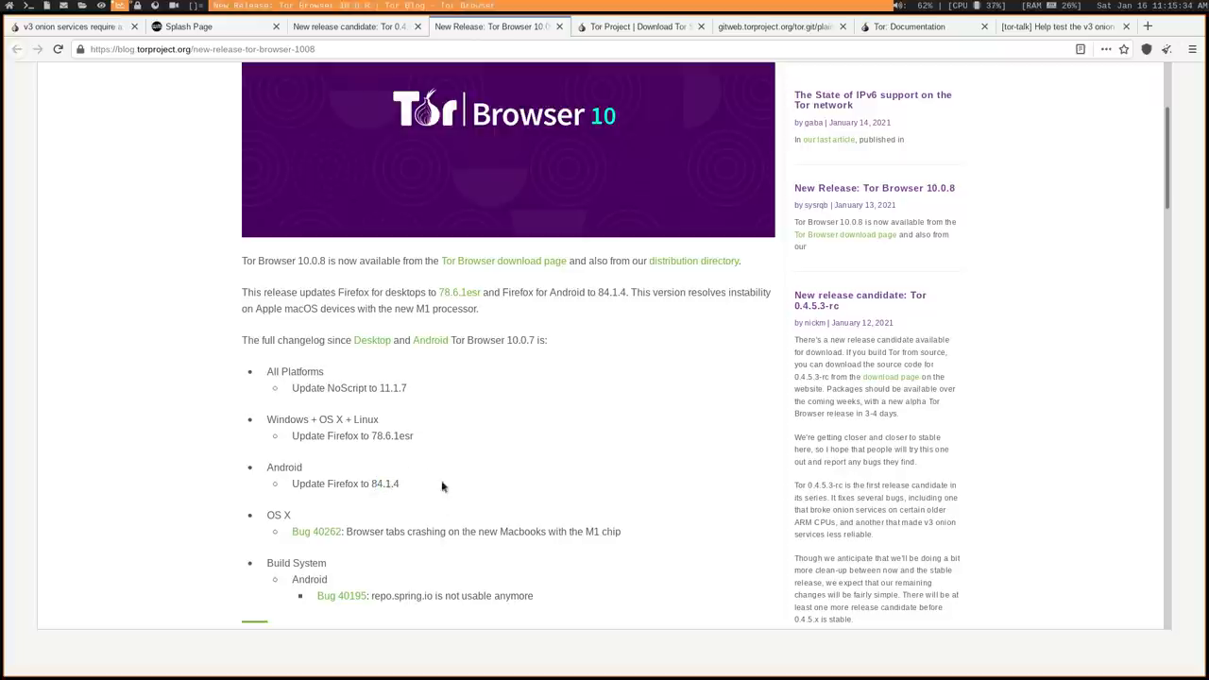
pyautogui.moveTo(413, 485)
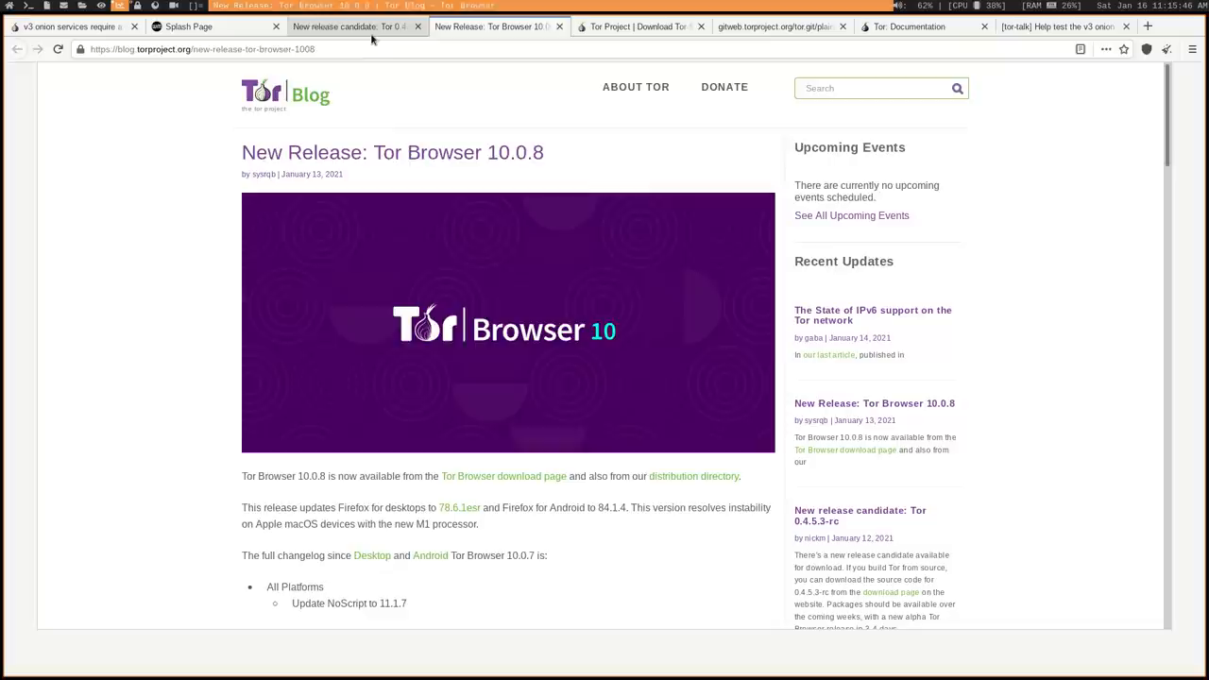
# Return to the Tor 0.4.5.3-rc release candidate blog post.
pyautogui.click(355, 27)
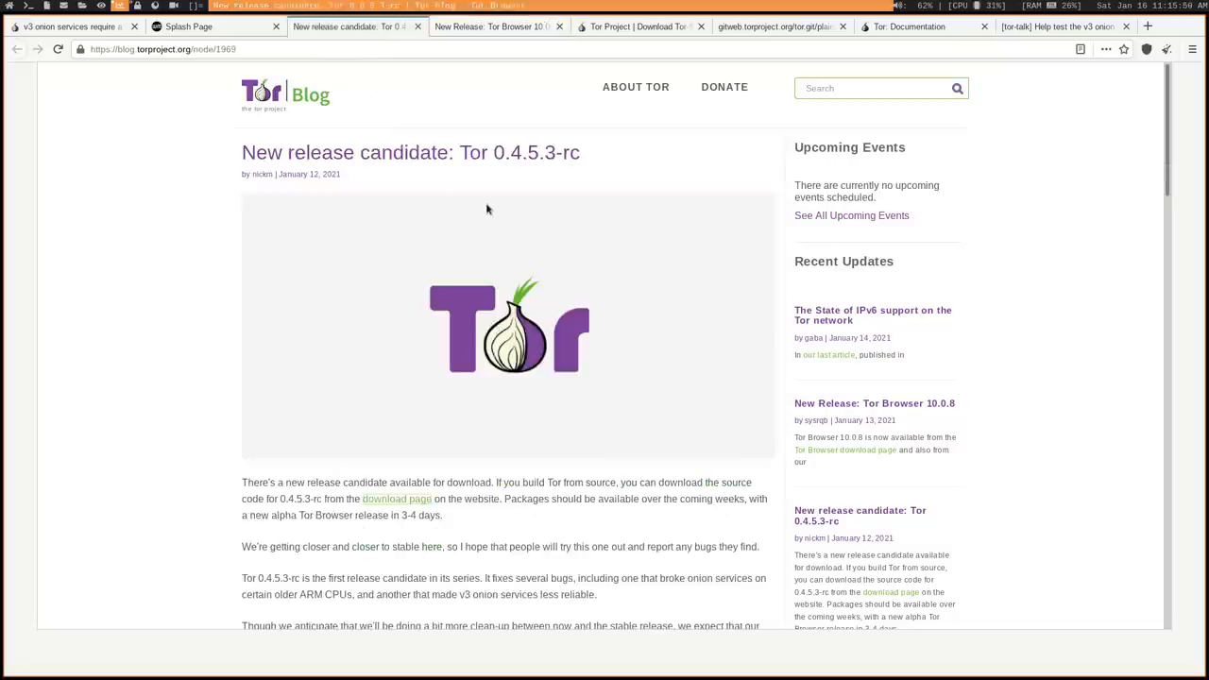
pyautogui.moveTo(491, 274)
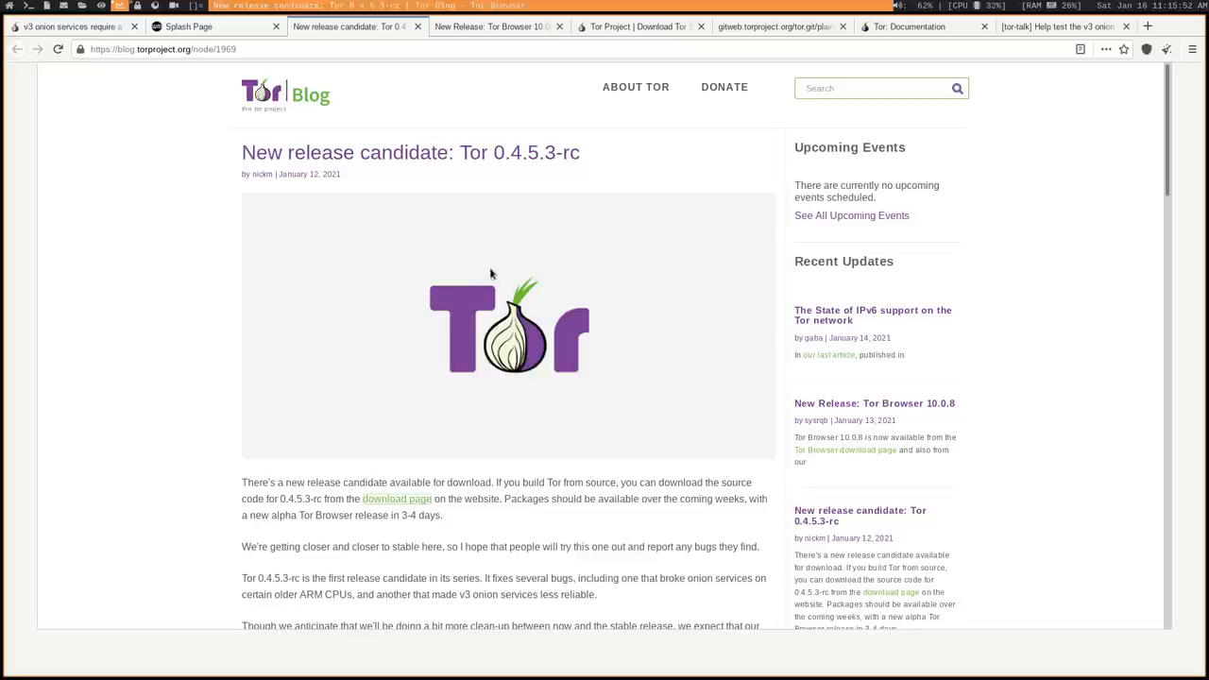
pyautogui.moveTo(509, 268)
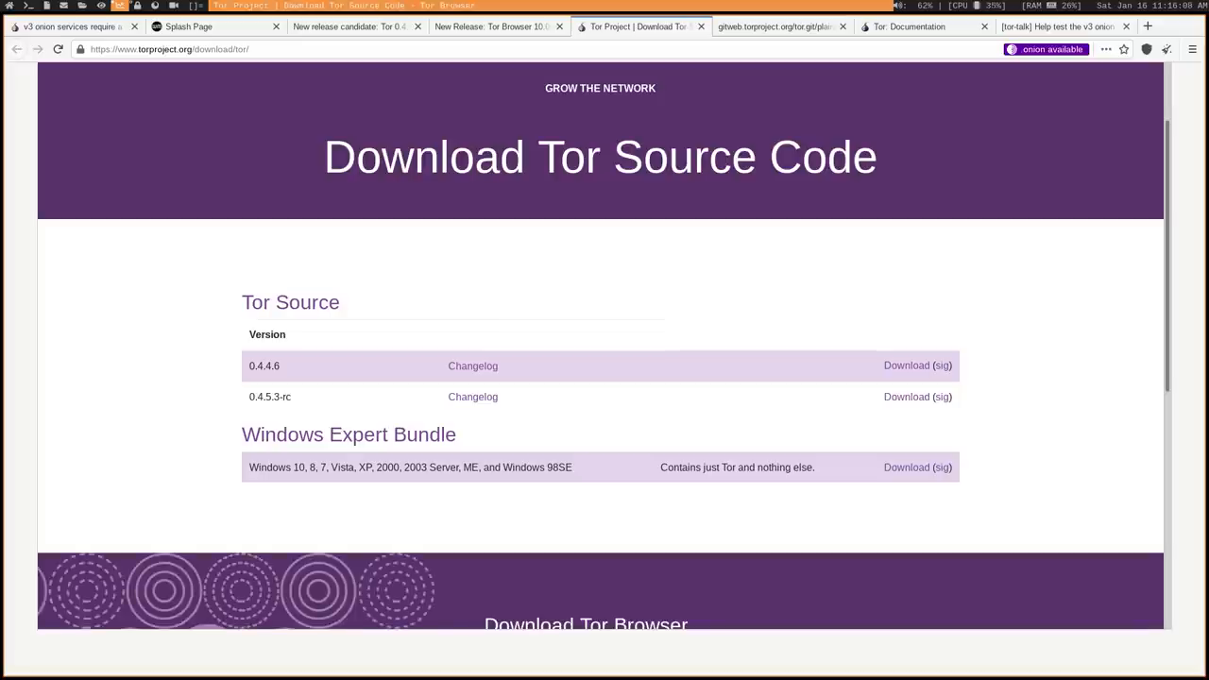
pyautogui.moveTo(1054, 106)
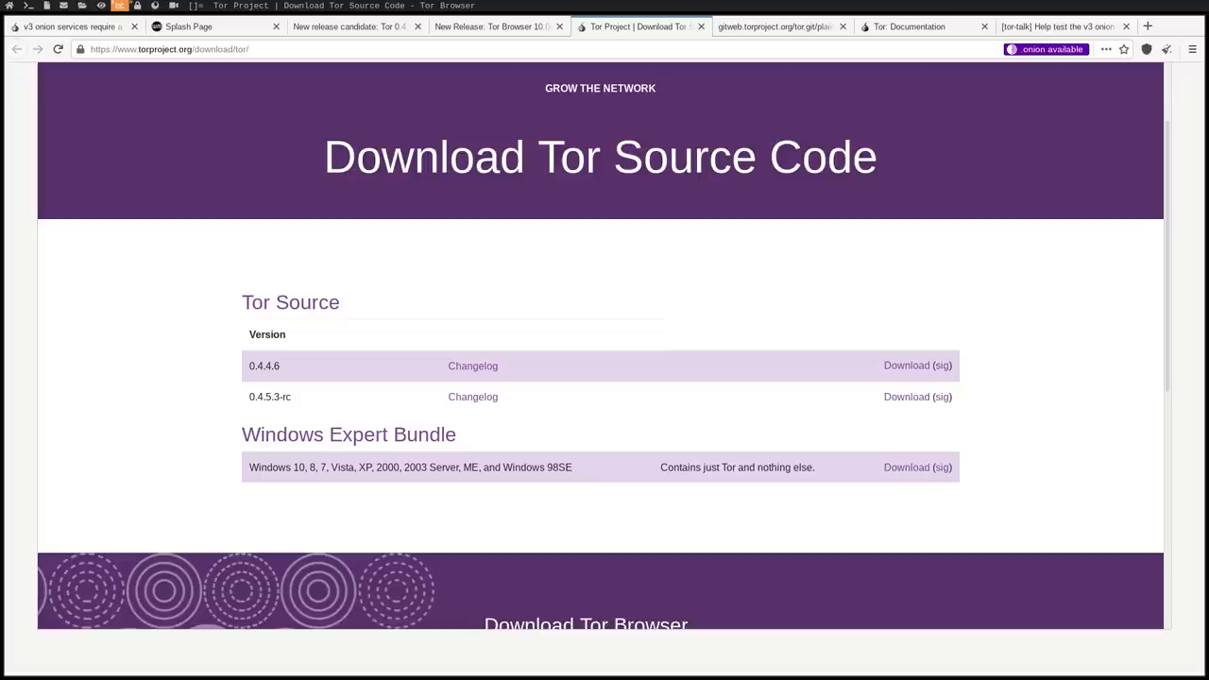
pyautogui.moveTo(1006, 285)
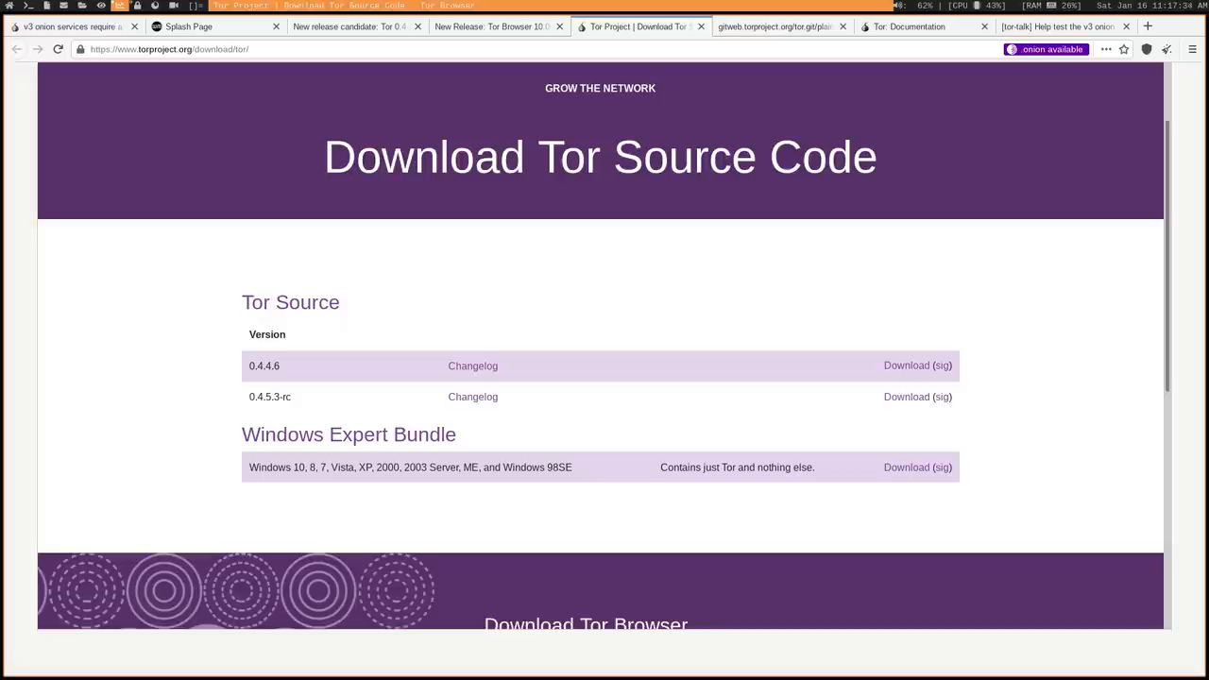
pyautogui.moveTo(816, 357)
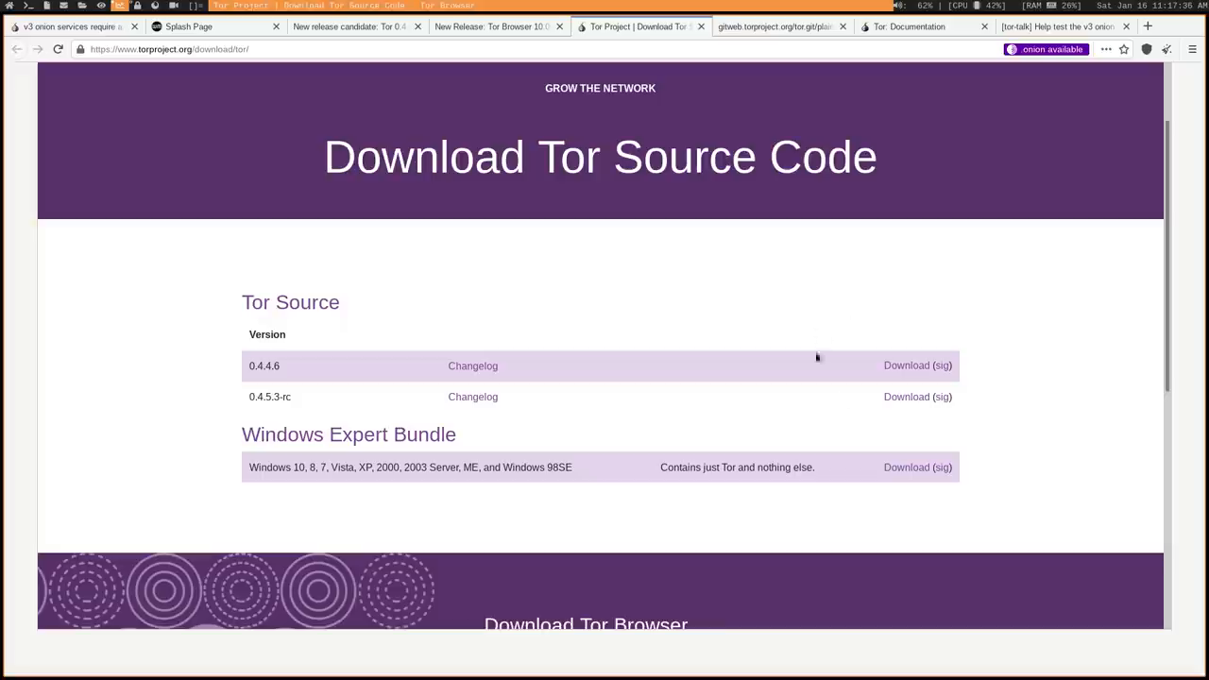
pyautogui.moveTo(862, 269)
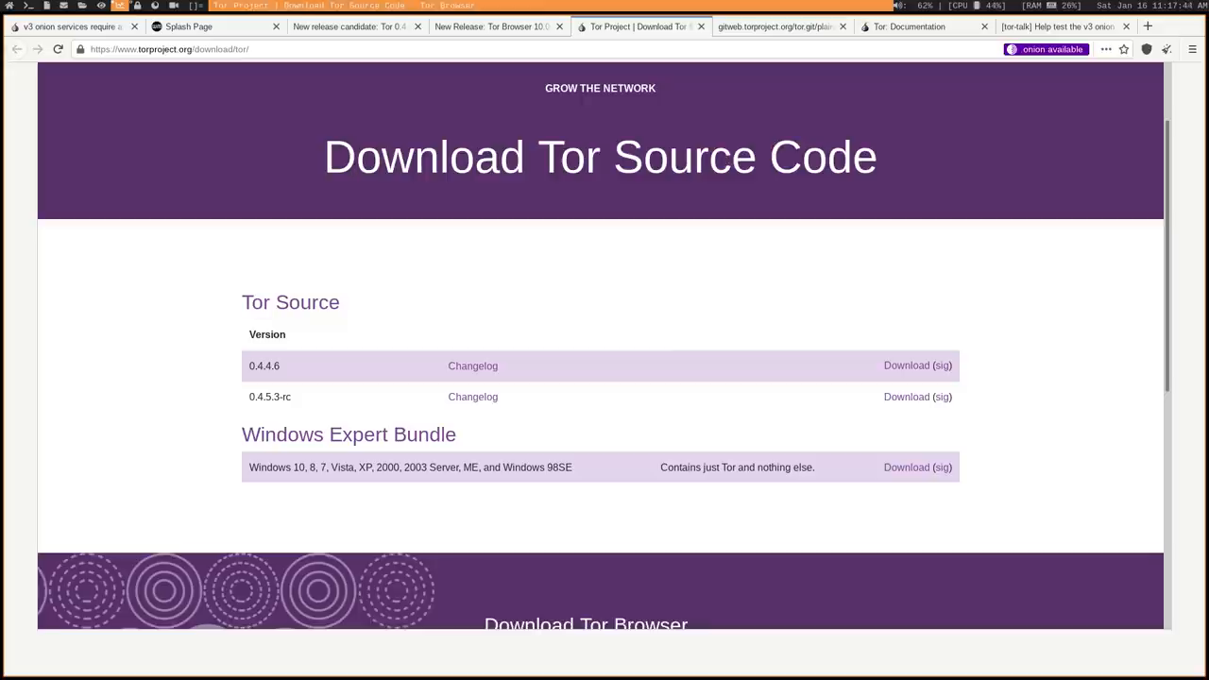
pyautogui.moveTo(846, 227)
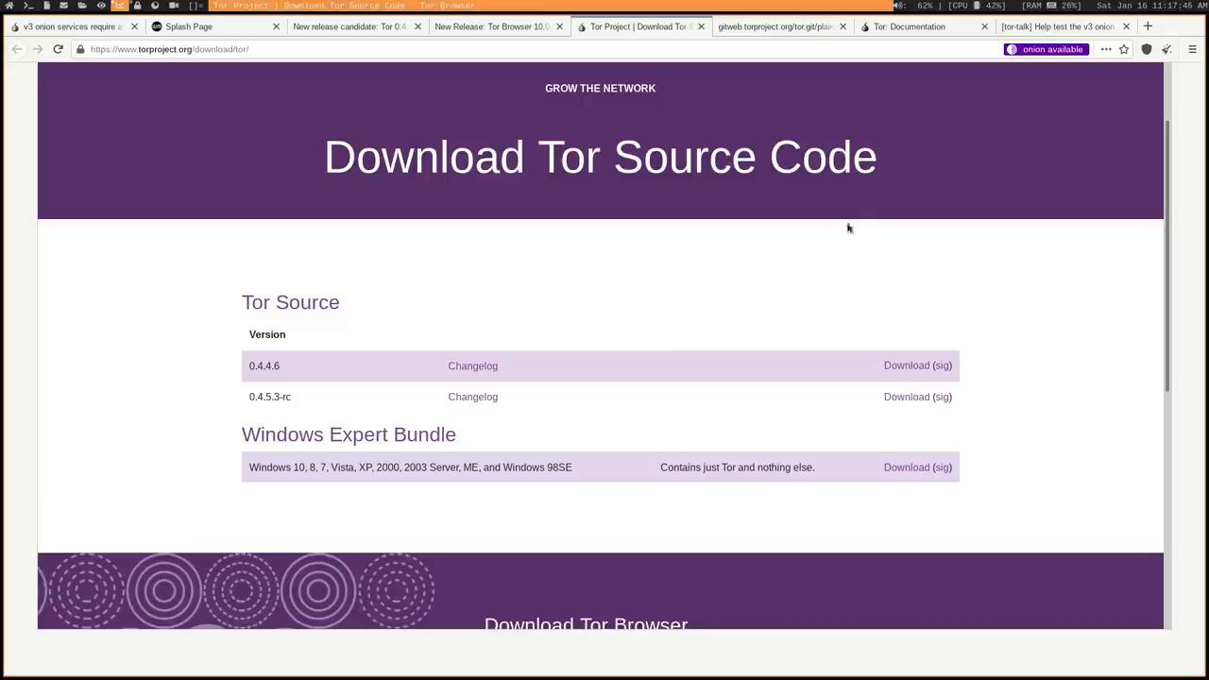
pyautogui.click(1192, 49)
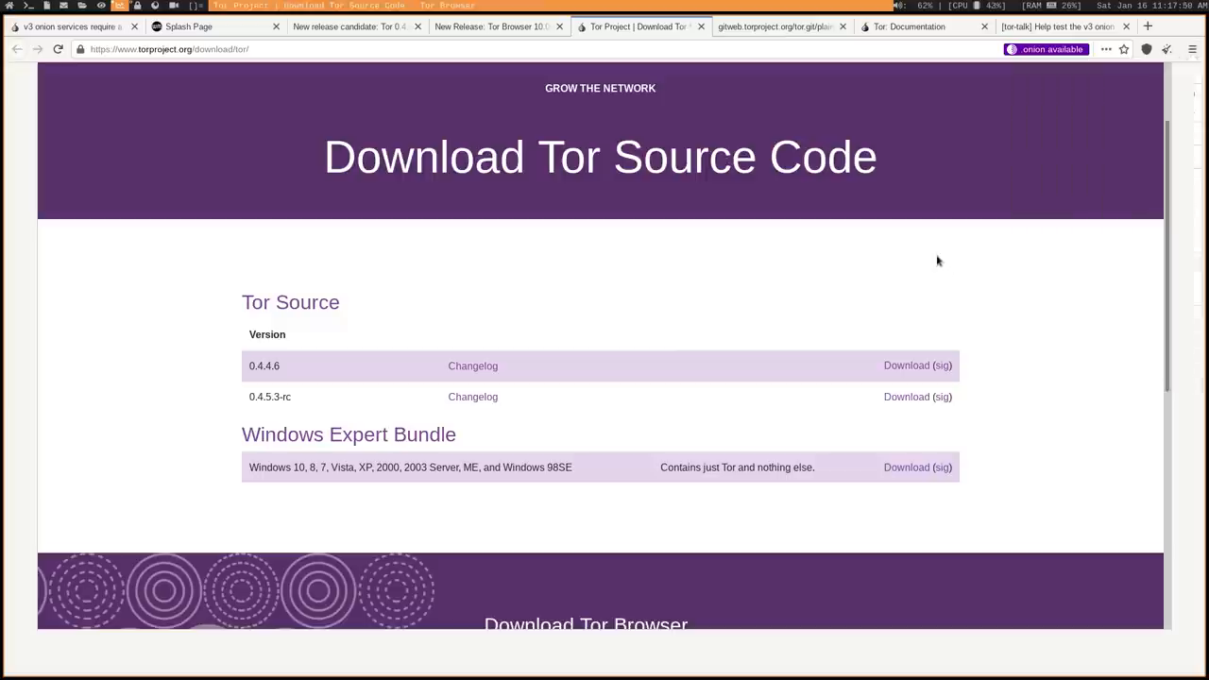
pyautogui.moveTo(934, 241)
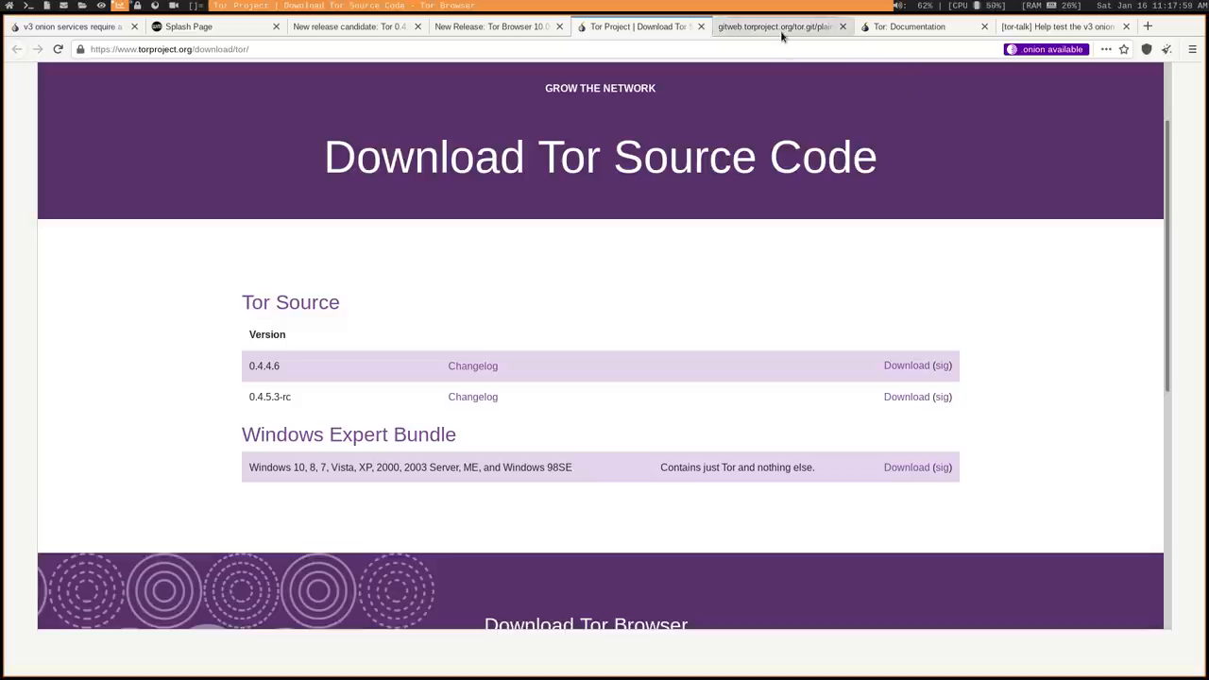
# View the 0.4.5.3-rc ChangeLog, highlight the v3 onion live-consensus bugfix, then move to the Tor Documentation page.
pyautogui.click(775, 26)
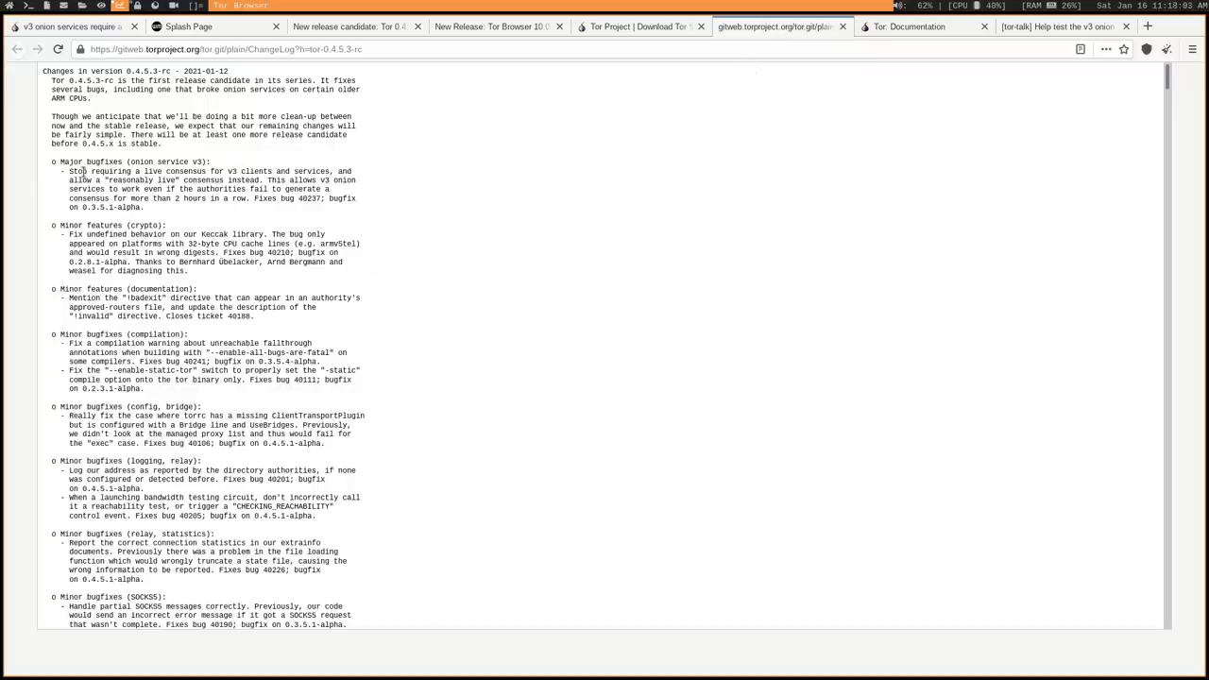
pyautogui.doubleClick(102, 170)
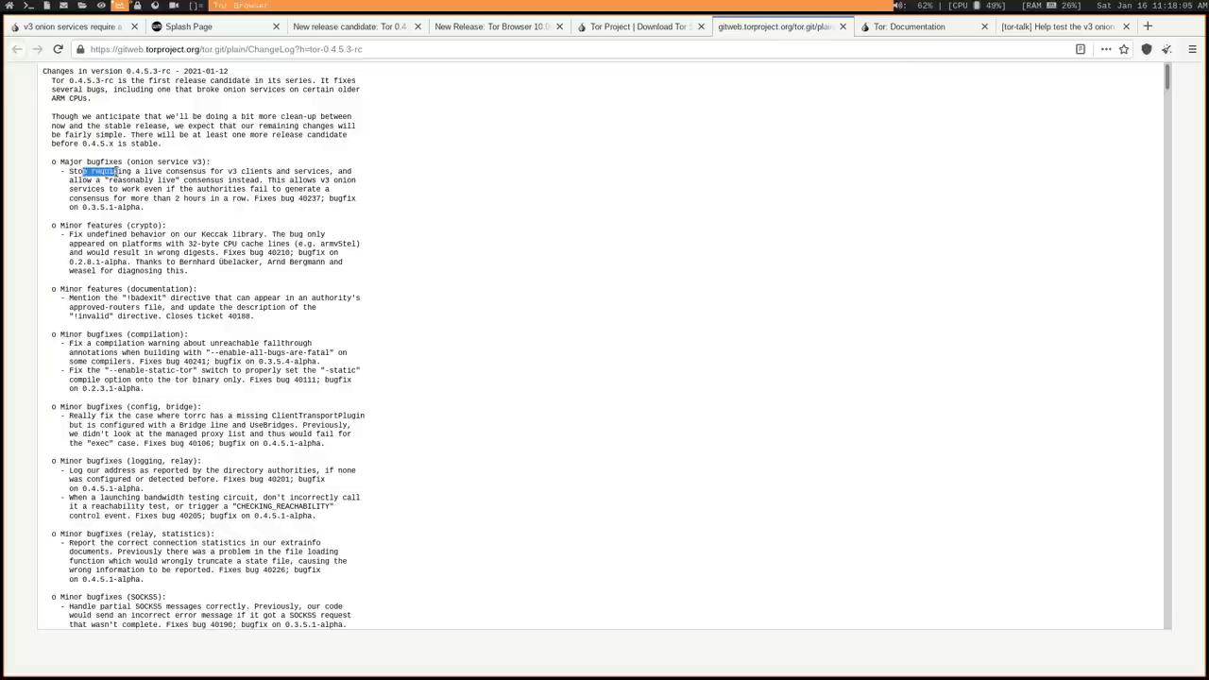
pyautogui.moveTo(87, 170); pyautogui.dragTo(263, 169)
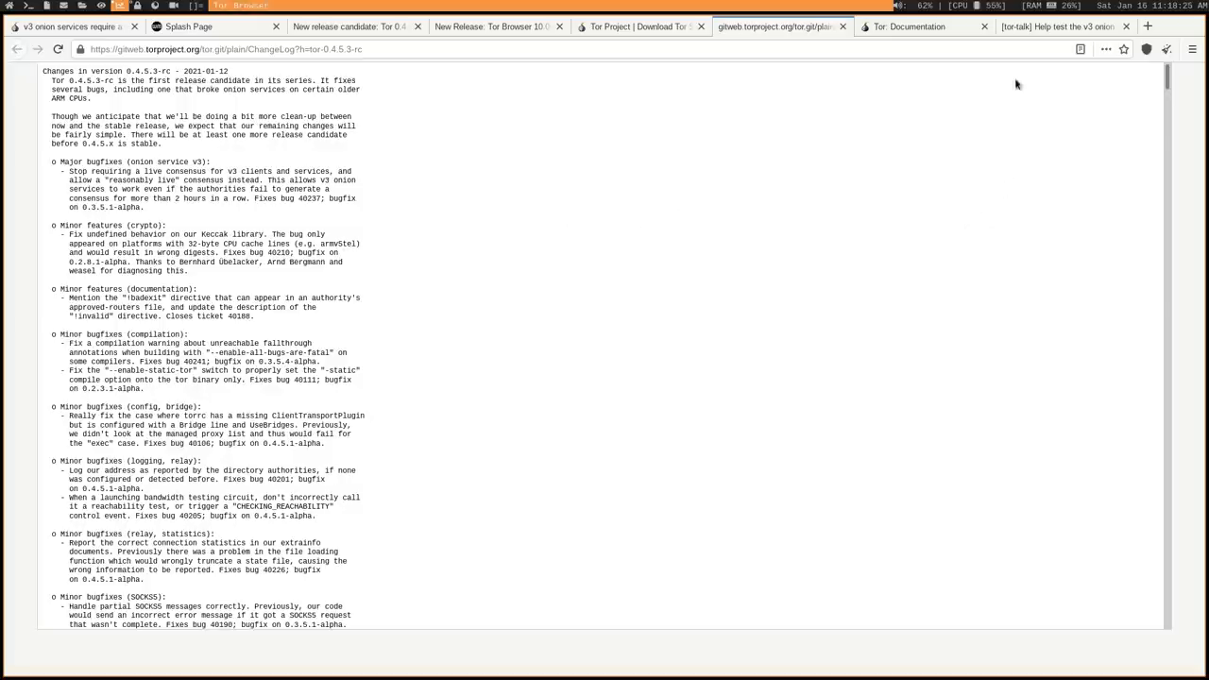
pyautogui.click(911, 26)
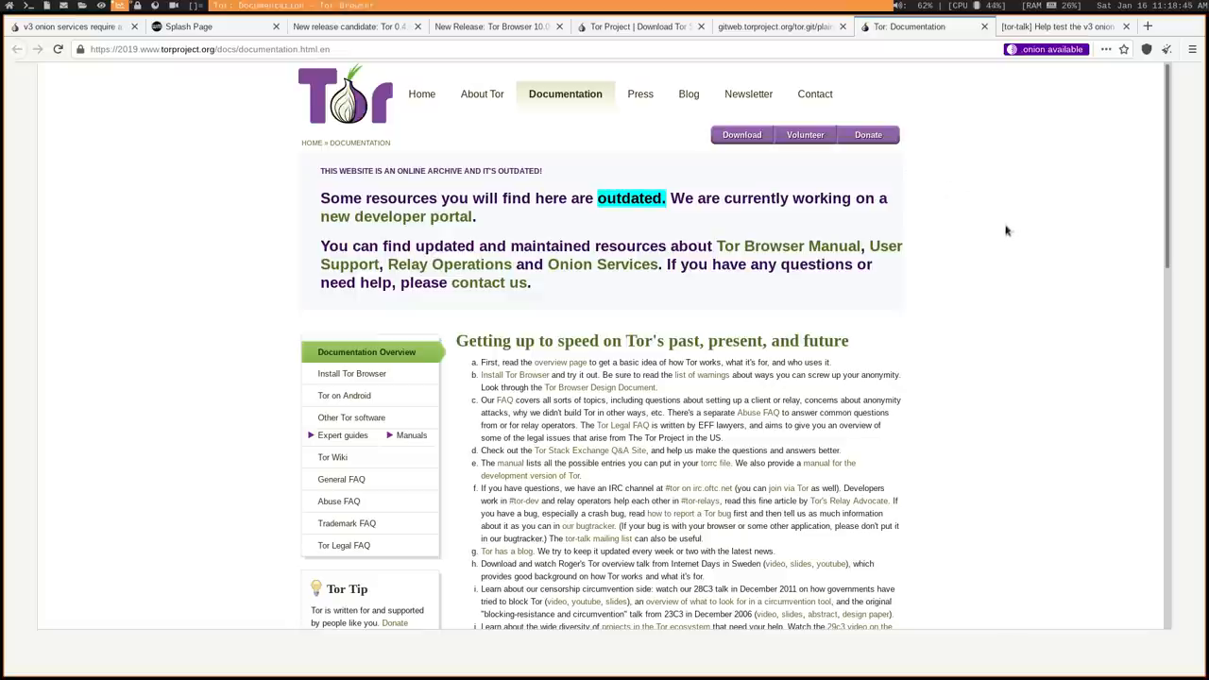
# Highlight the Tor Documentation archive's notice that some resources here are outdated.
pyautogui.scroll(-3)
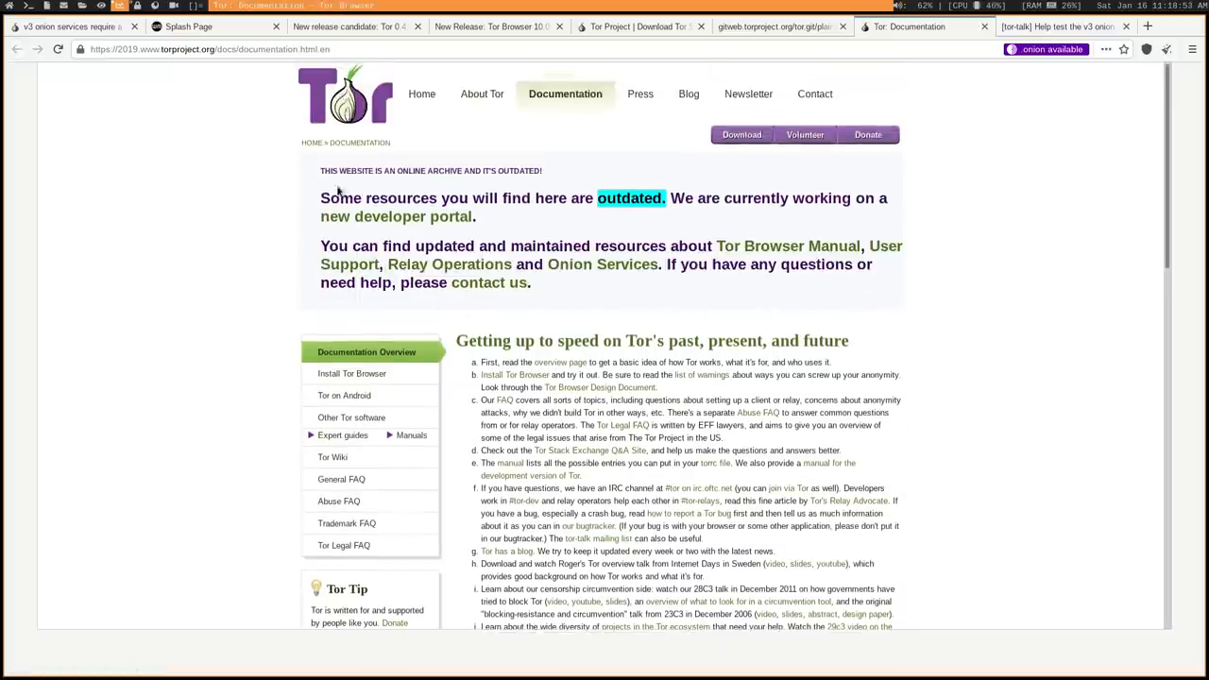
pyautogui.moveTo(321, 198); pyautogui.dragTo(669, 198)
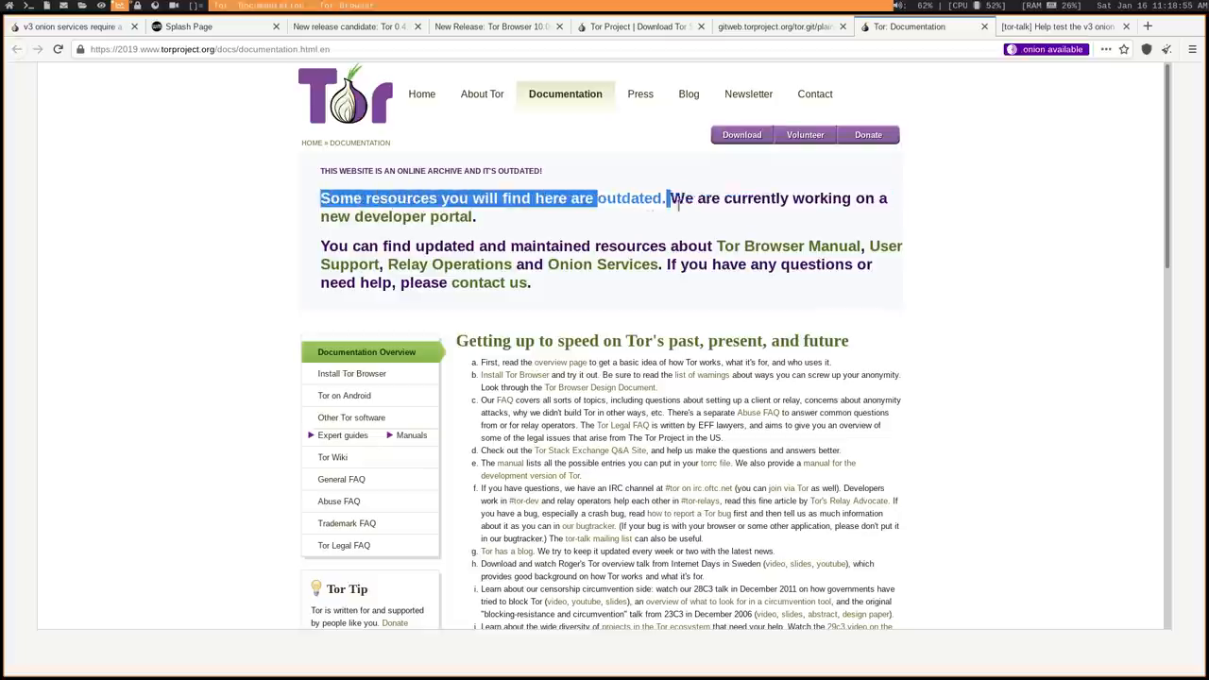
pyautogui.doubleClick(631, 198)
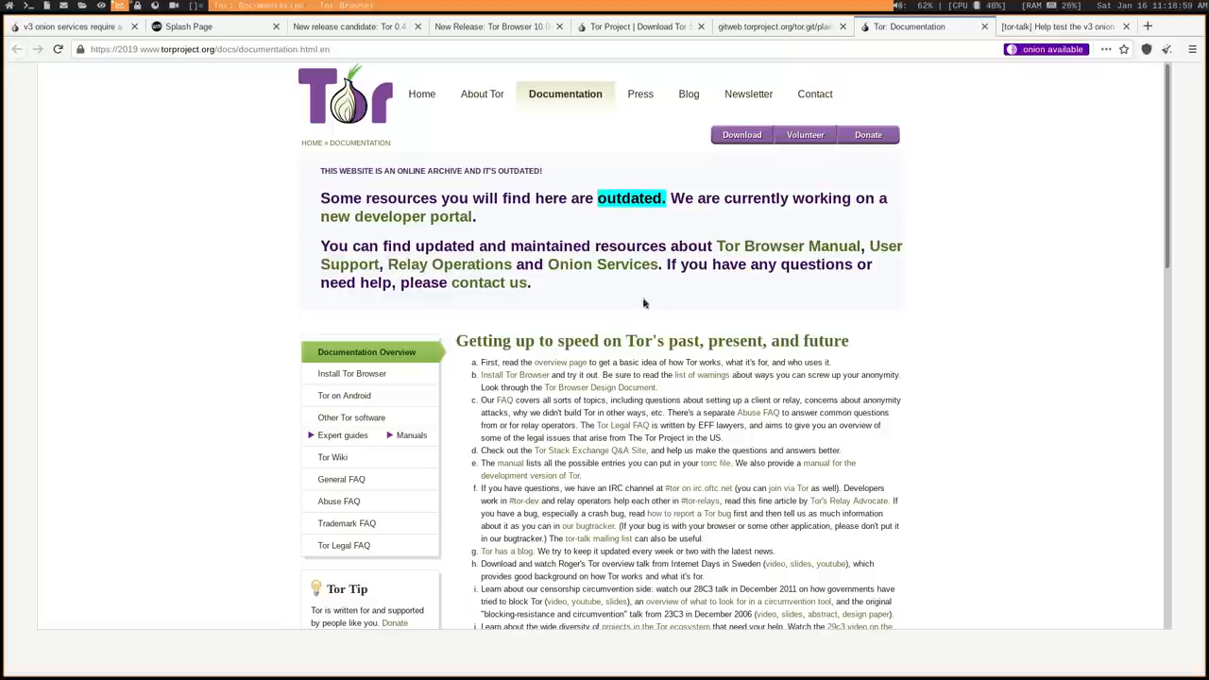
pyautogui.moveTo(351, 246); pyautogui.dragTo(692, 246)
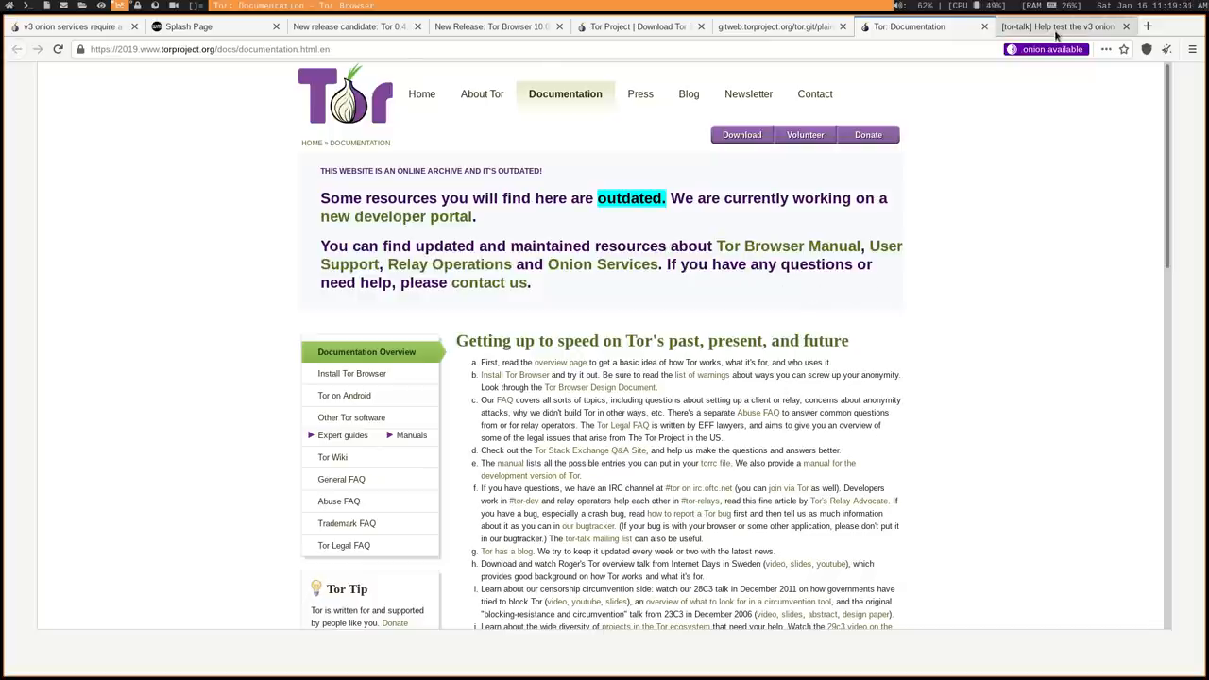
# Show the tor-talk post 'Help test the v3 onion service patch if you like.'.
pyautogui.click(1058, 26)
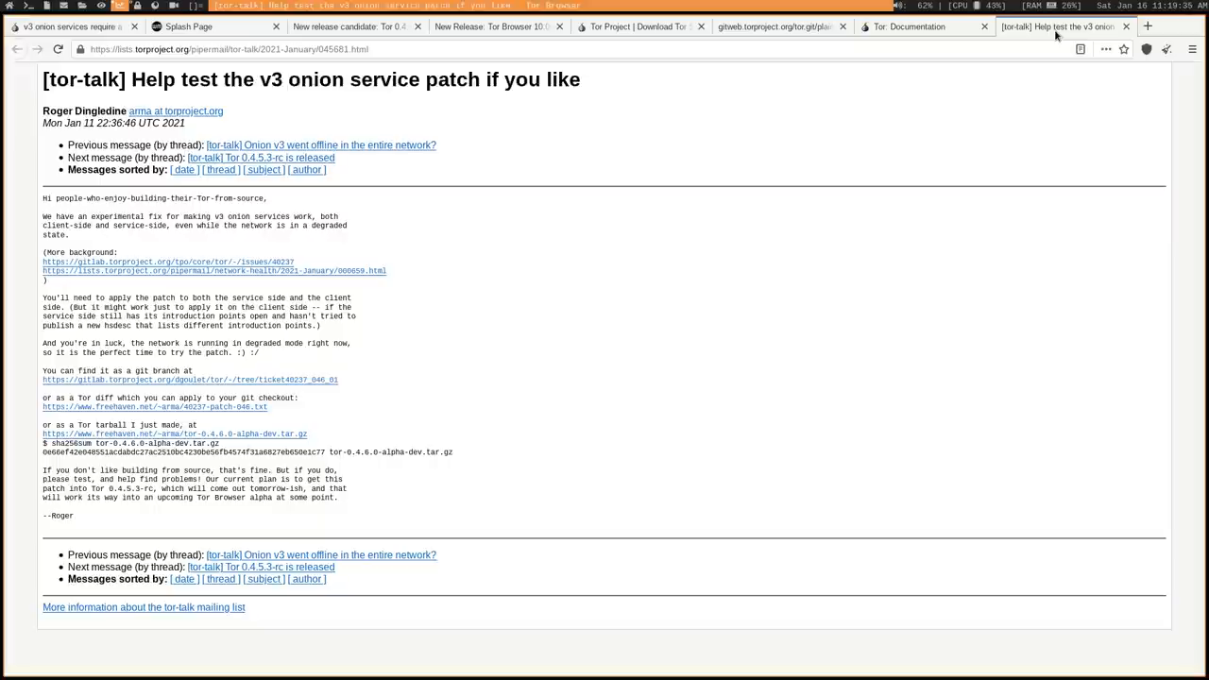
pyautogui.moveTo(1056, 36)
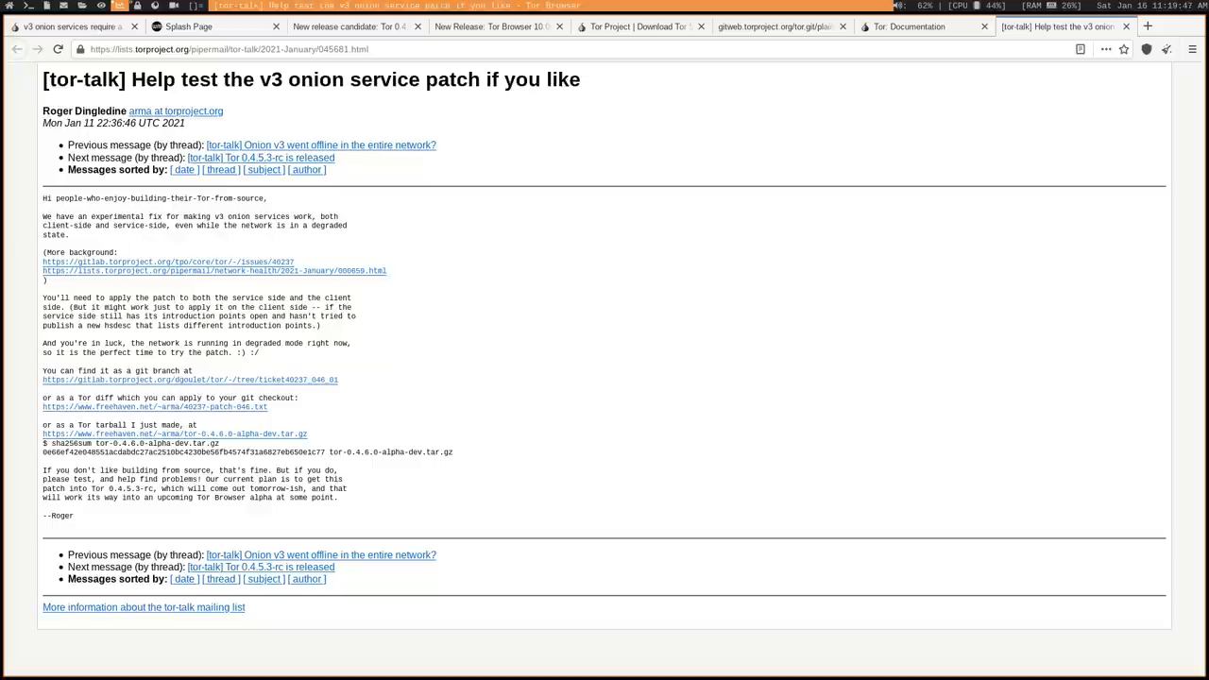
pyautogui.click(227, 49)
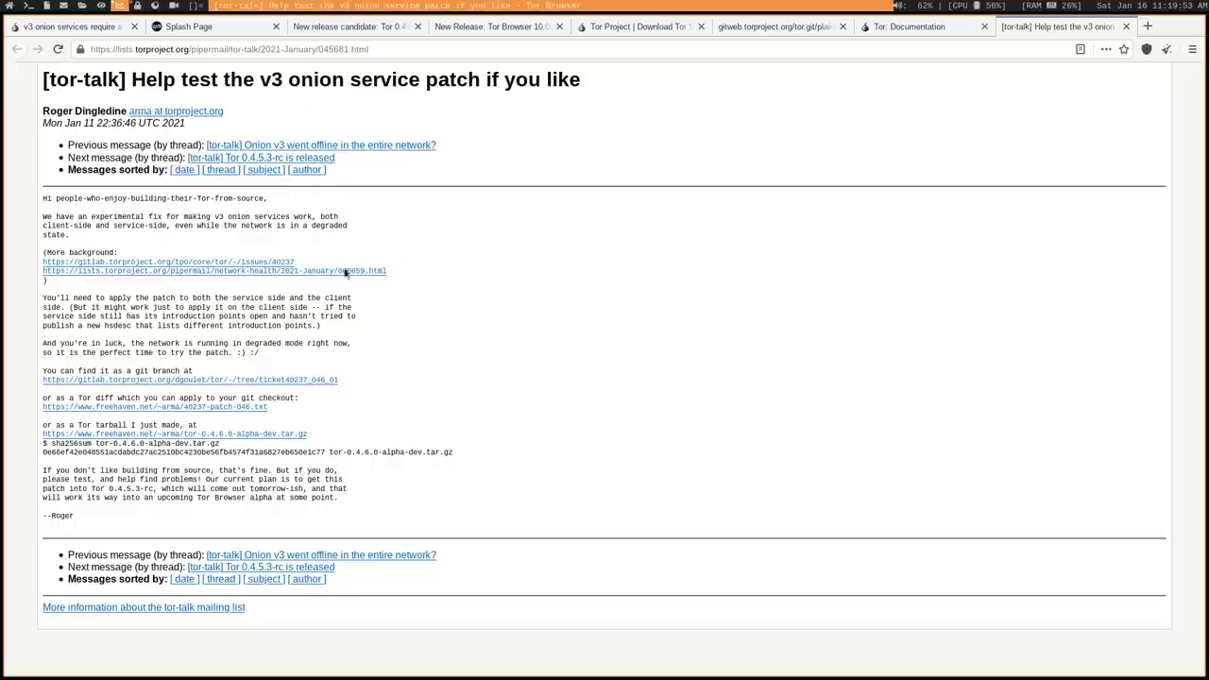
pyautogui.moveTo(404, 263)
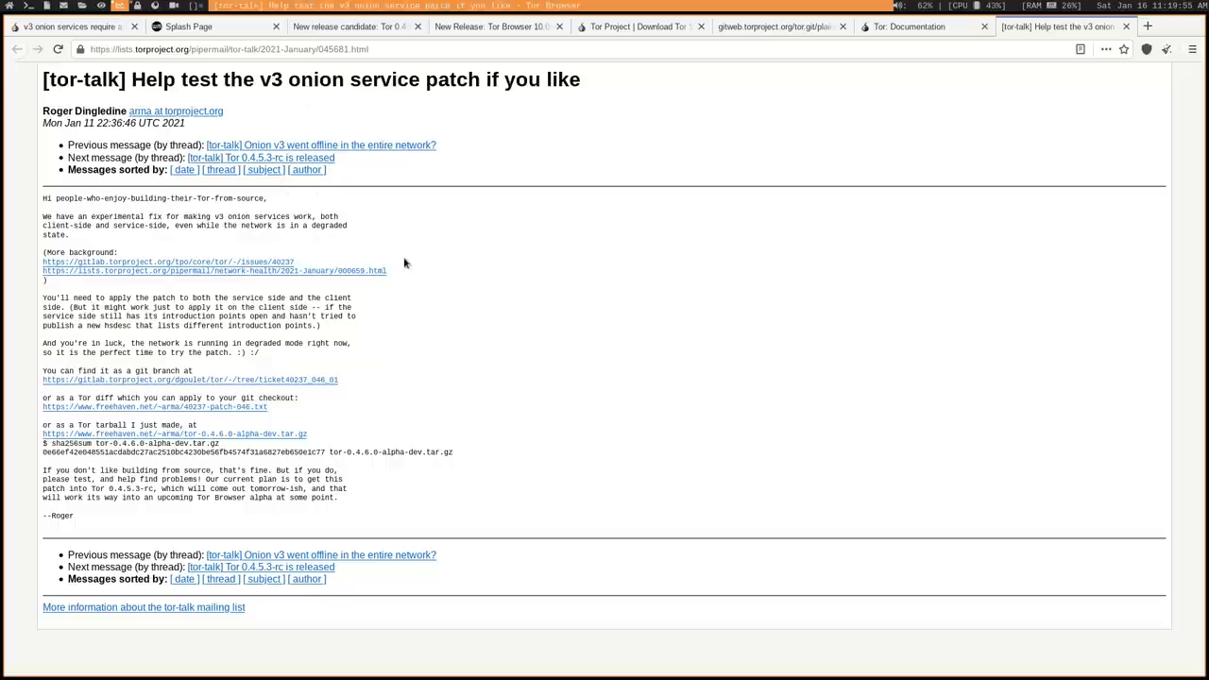